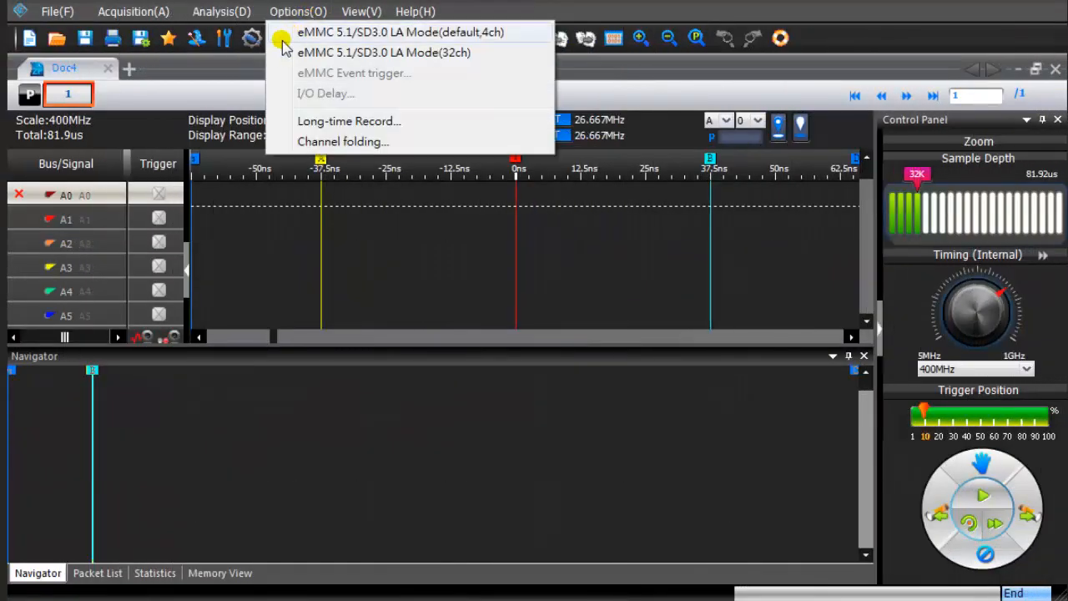
# Switch to 32-channel eMMC/SD3.0 mode, sample at 400MHz, and set the trigger near 80%
pyautogui.click(400, 32)
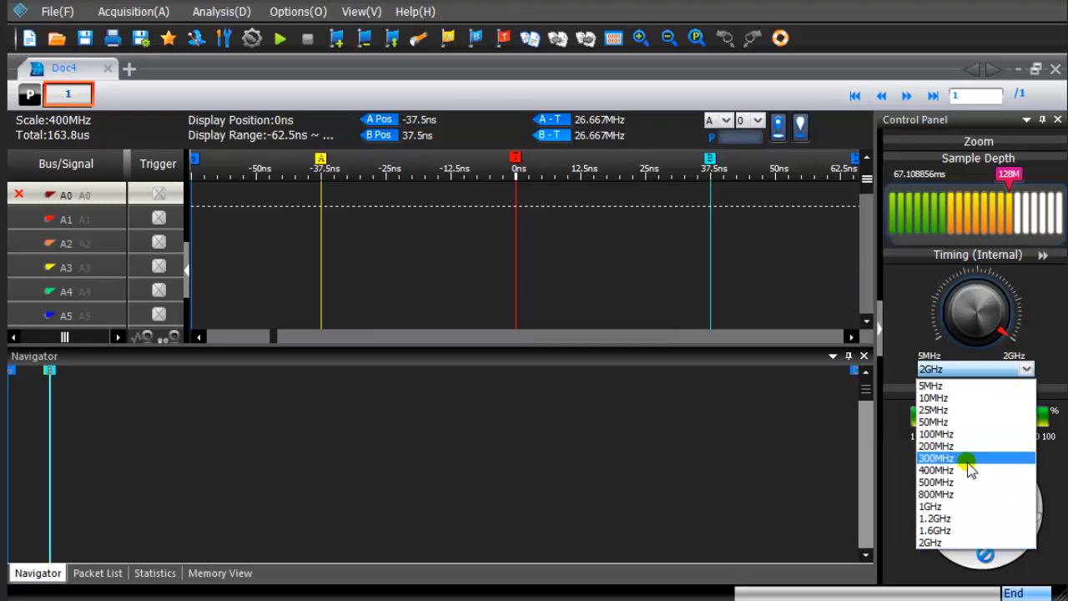
pyautogui.click(936, 469)
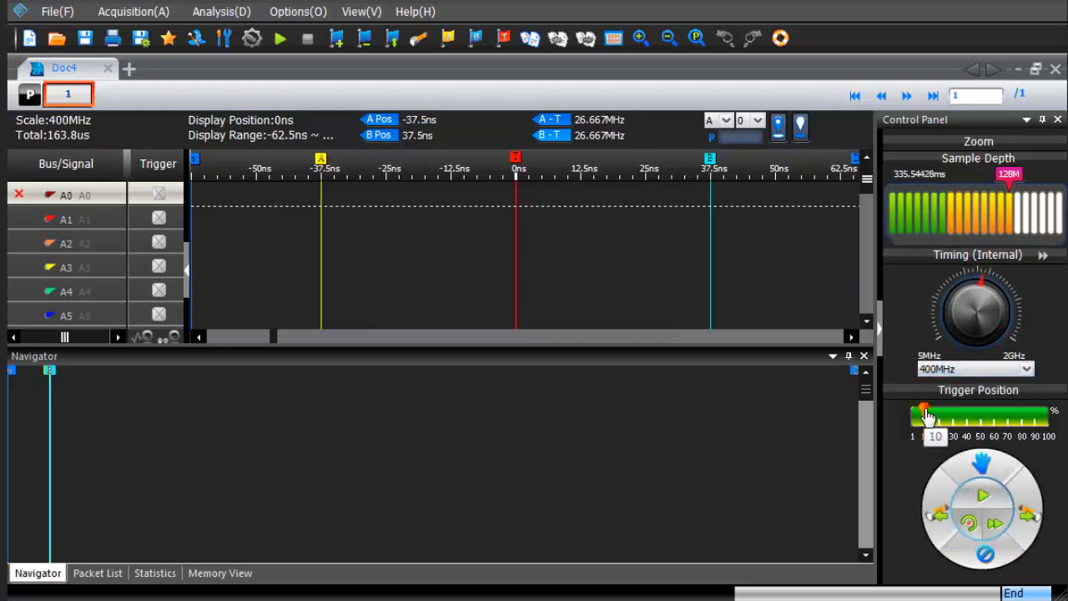
pyautogui.moveTo(924, 417); pyautogui.dragTo(1022, 417)
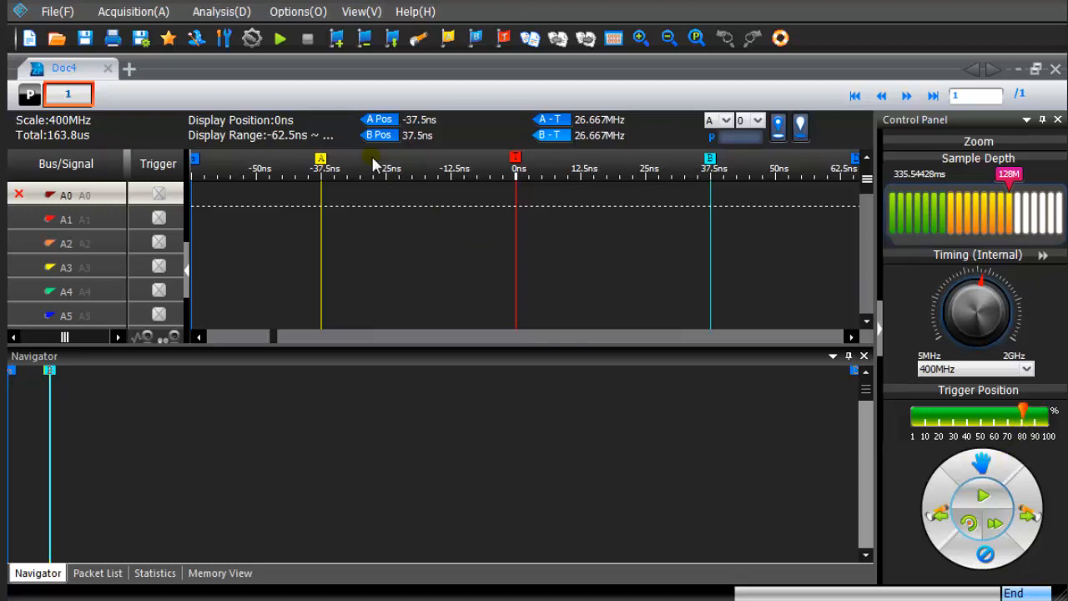
# Enable the eMMC CMD Sequence Trigger with CMD6 as the trigger command
pyautogui.click(297, 11)
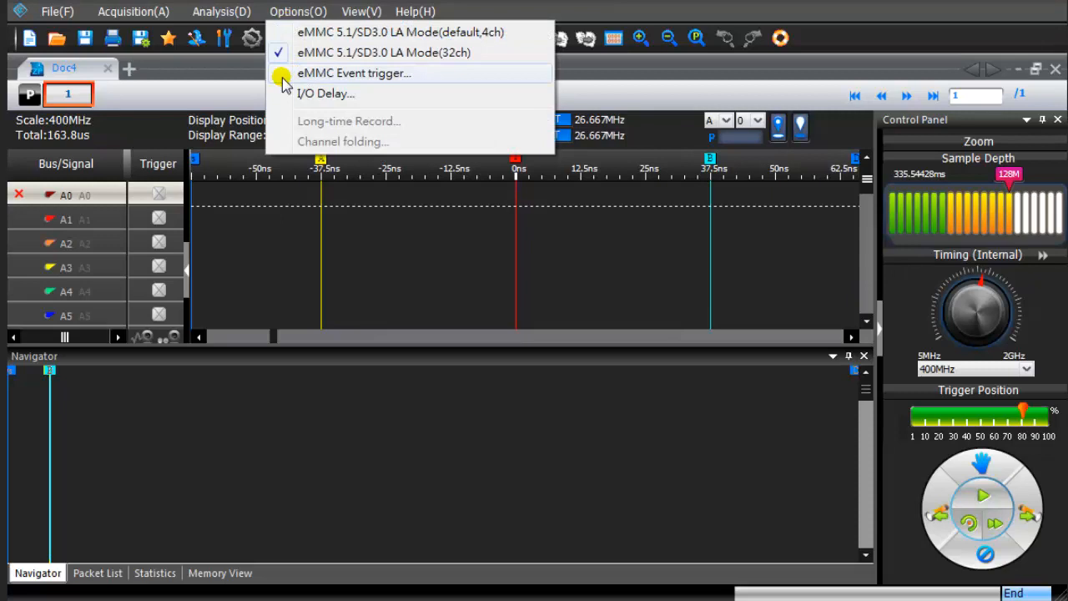
pyautogui.click(354, 72)
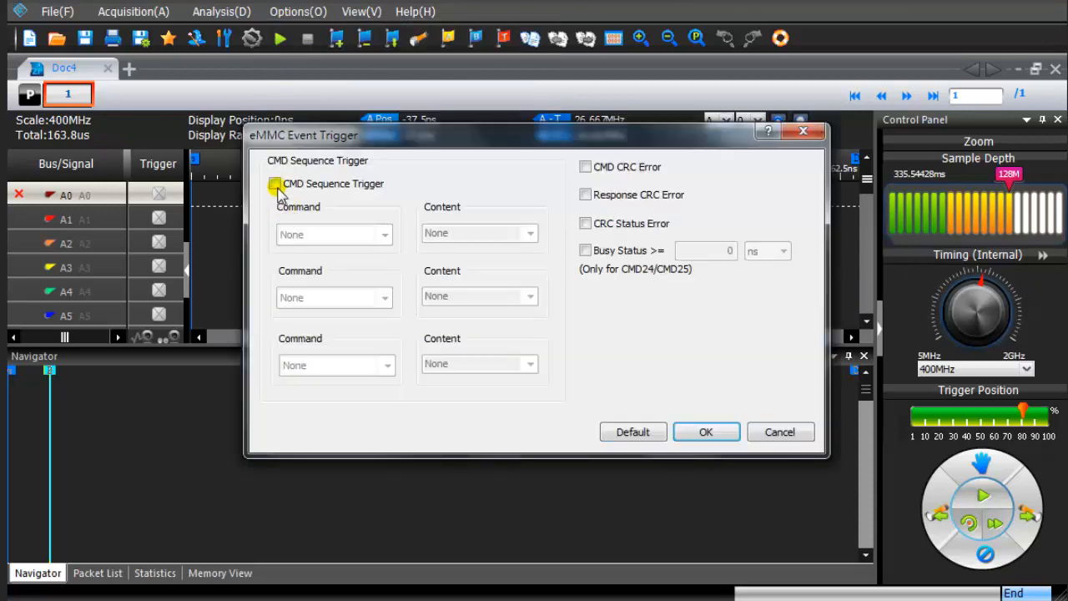
pyautogui.click(386, 235)
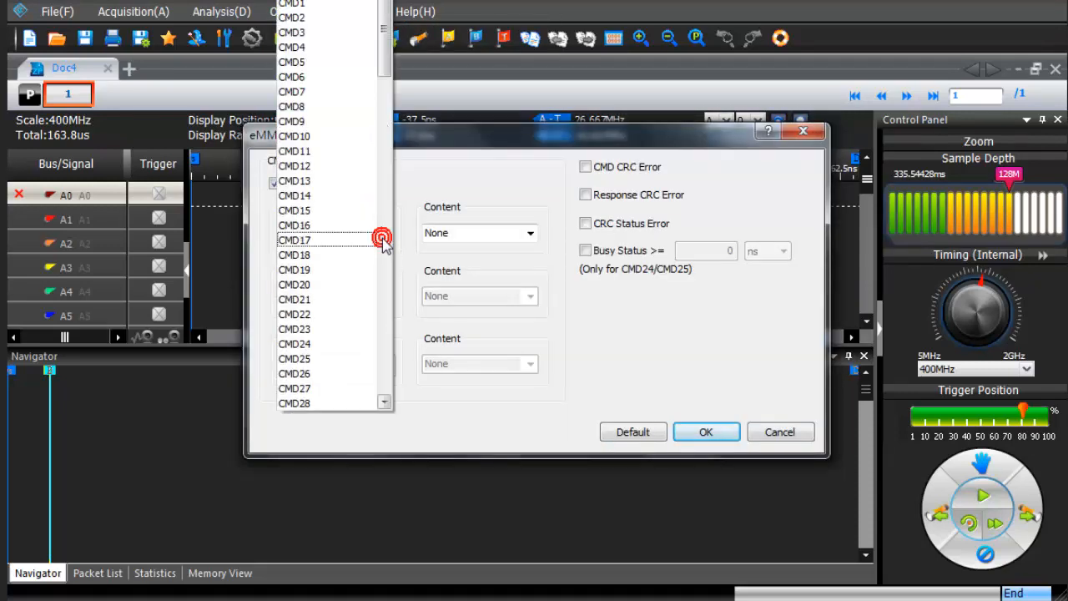
pyautogui.moveTo(309, 76)
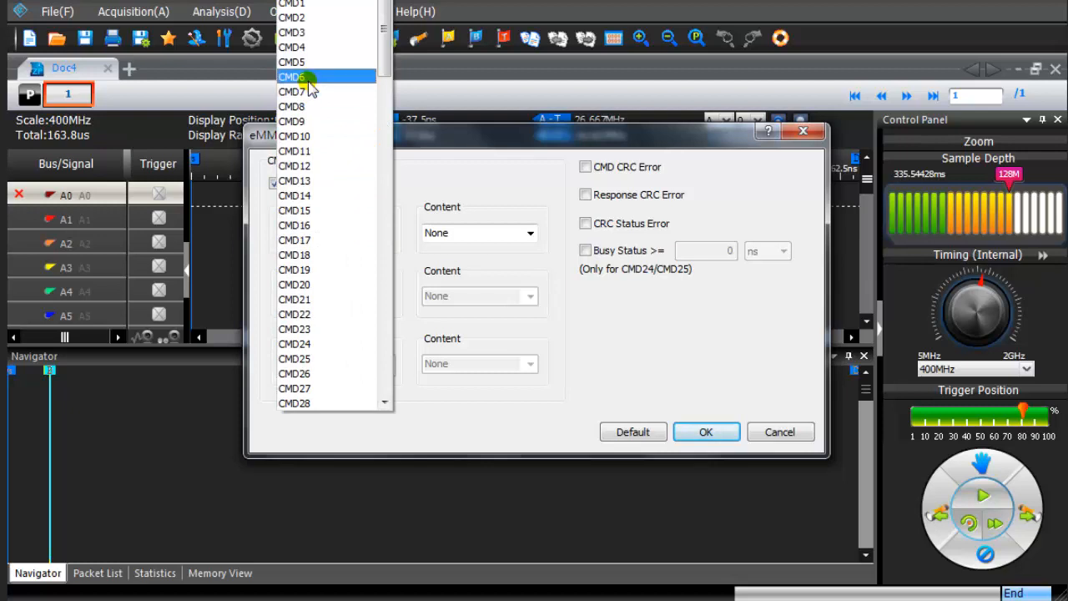
pyautogui.click(705, 432)
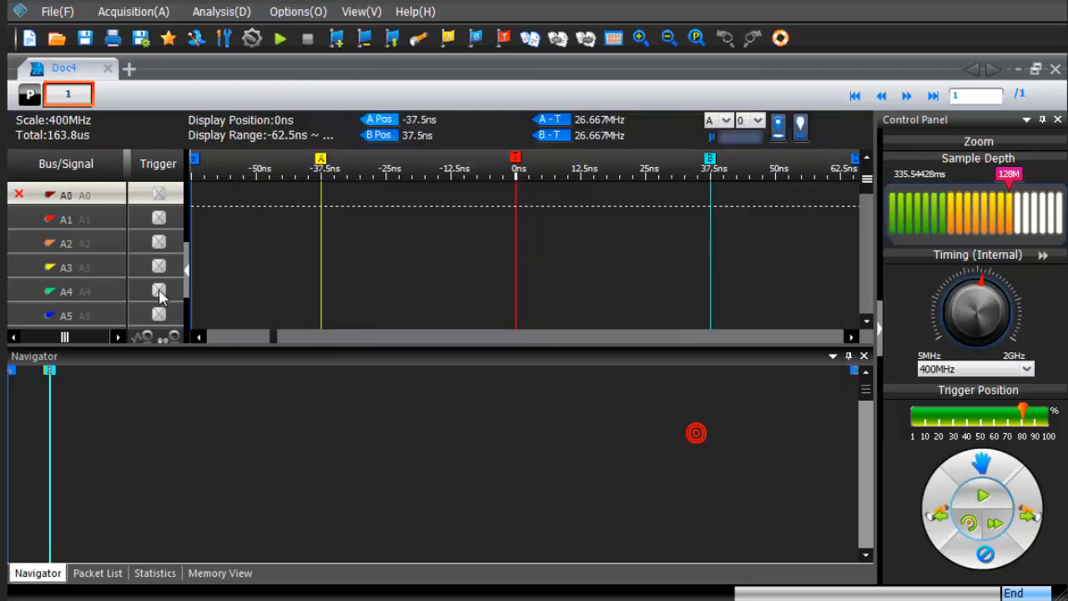
# Add an SD3.0 decoder bus with DATA decoding on, deleting all other buses
pyautogui.rightClick(96, 194)
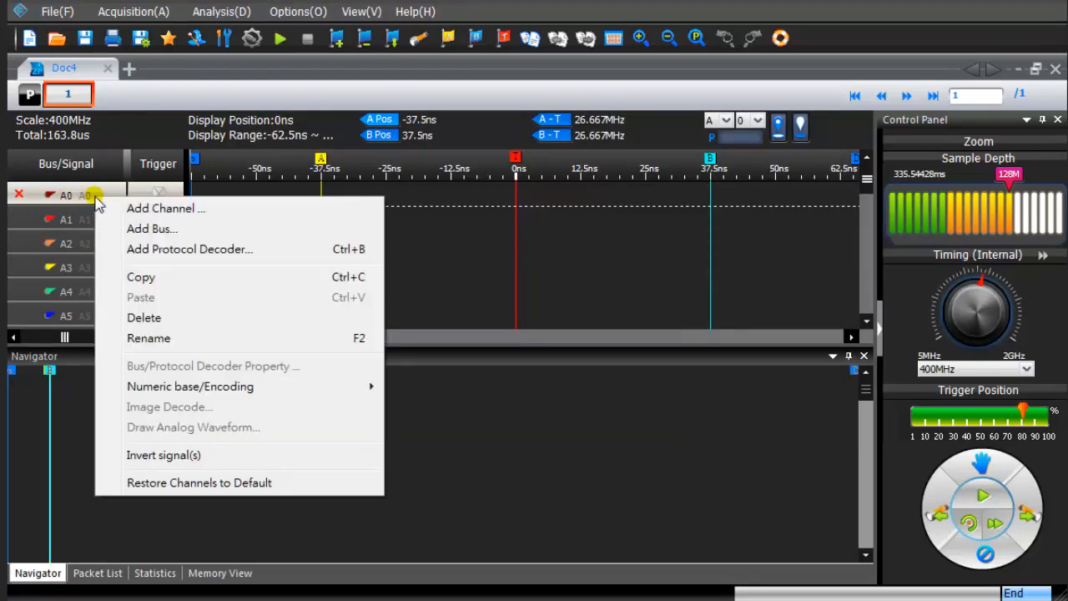
pyautogui.click(189, 248)
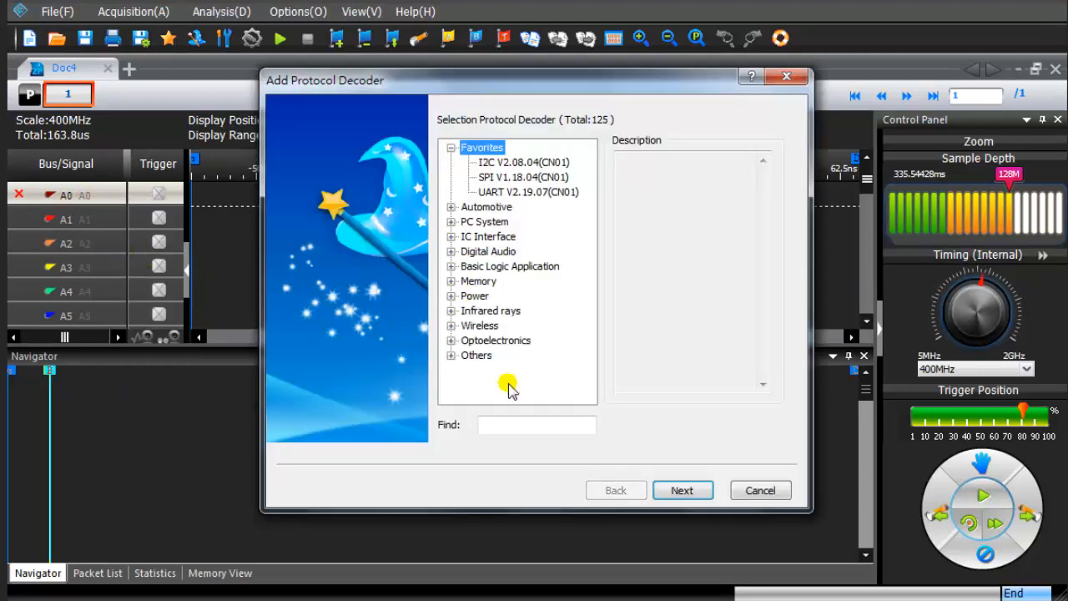
pyautogui.write('sd')
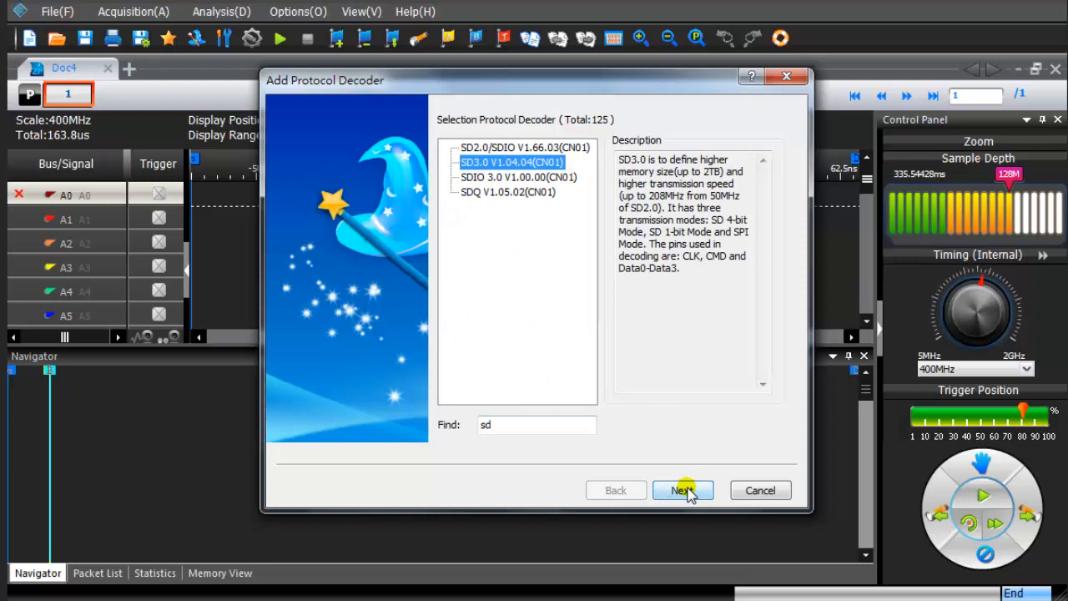
pyautogui.click(683, 489)
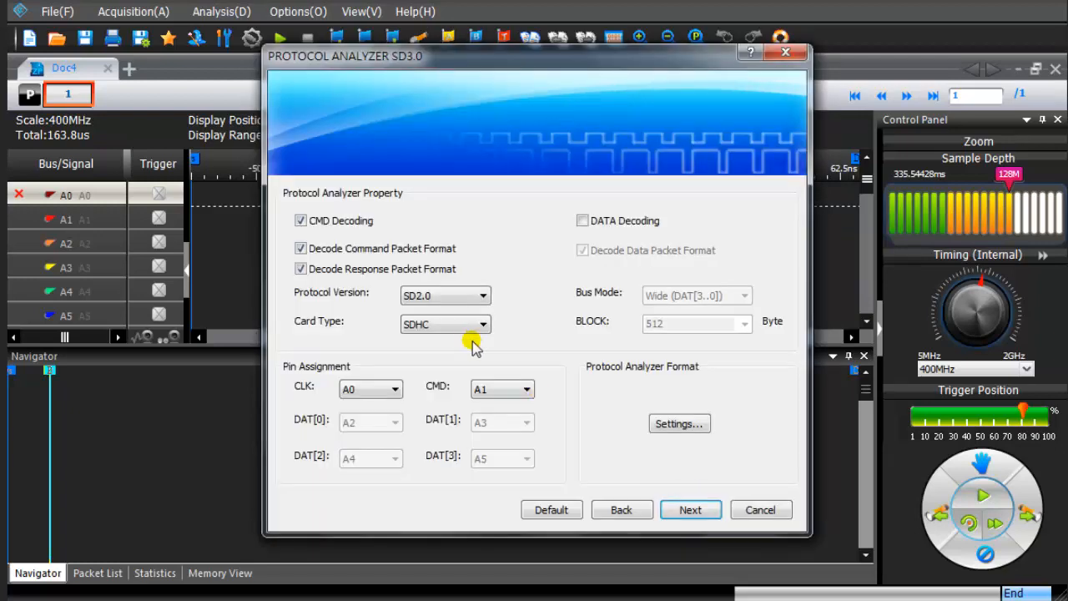
pyautogui.click(582, 220)
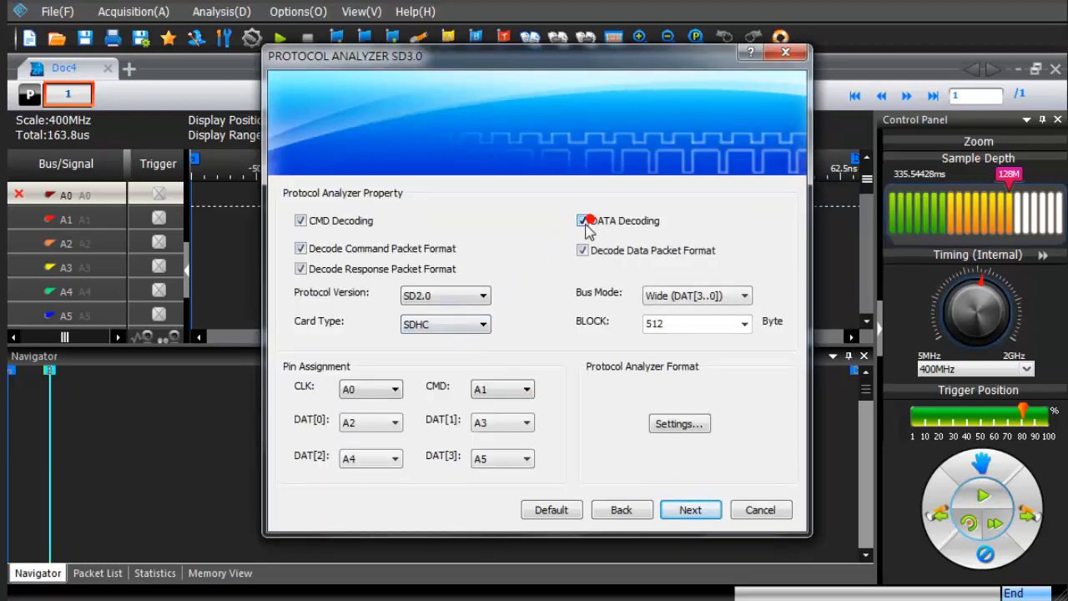
pyautogui.moveTo(468, 377)
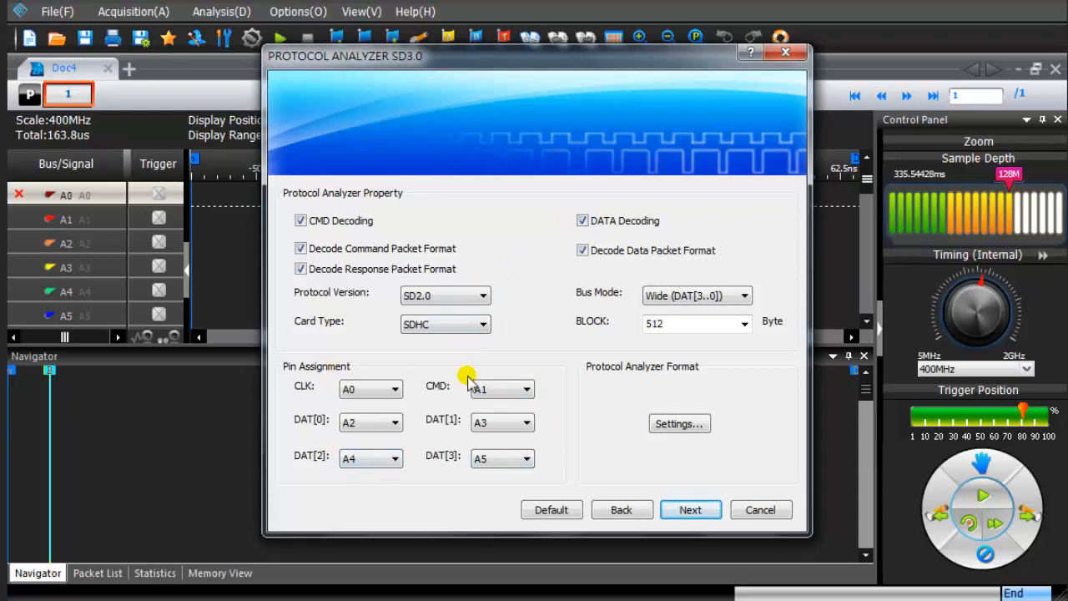
pyautogui.click(690, 509)
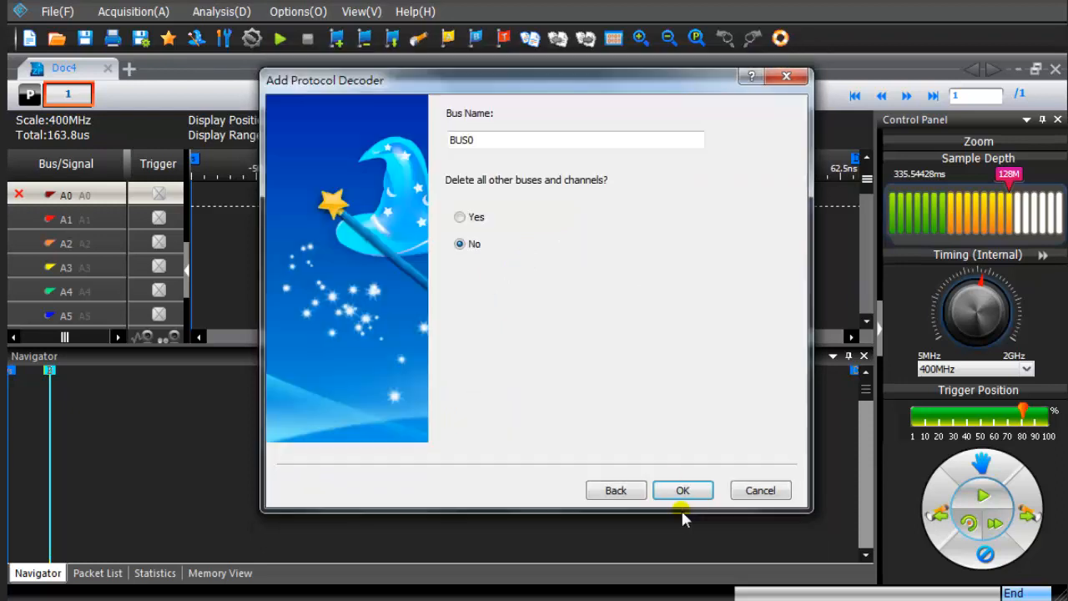
pyautogui.click(459, 217)
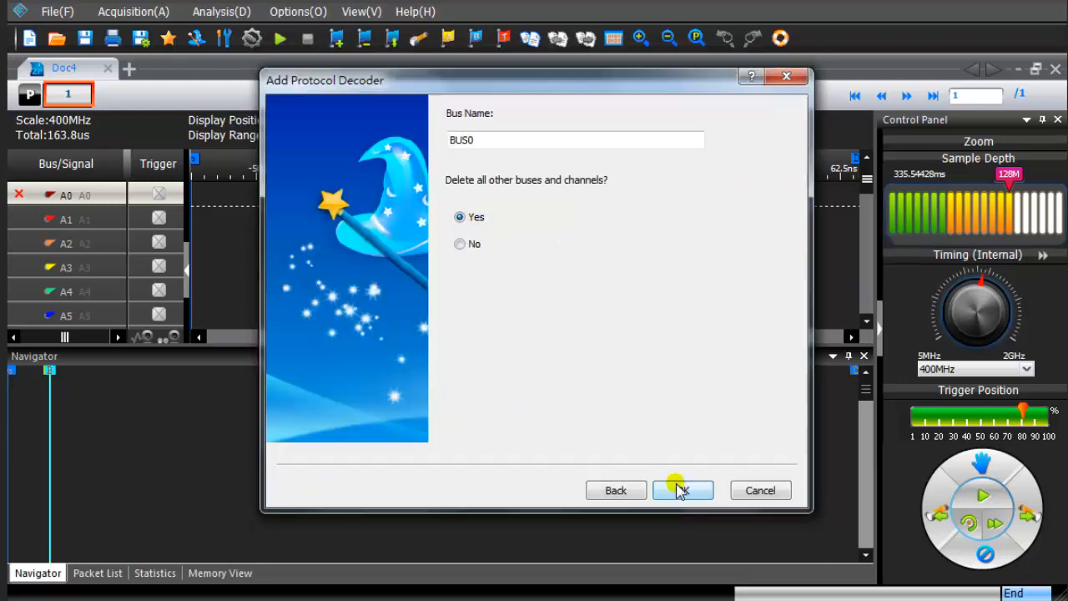
pyautogui.click(683, 490)
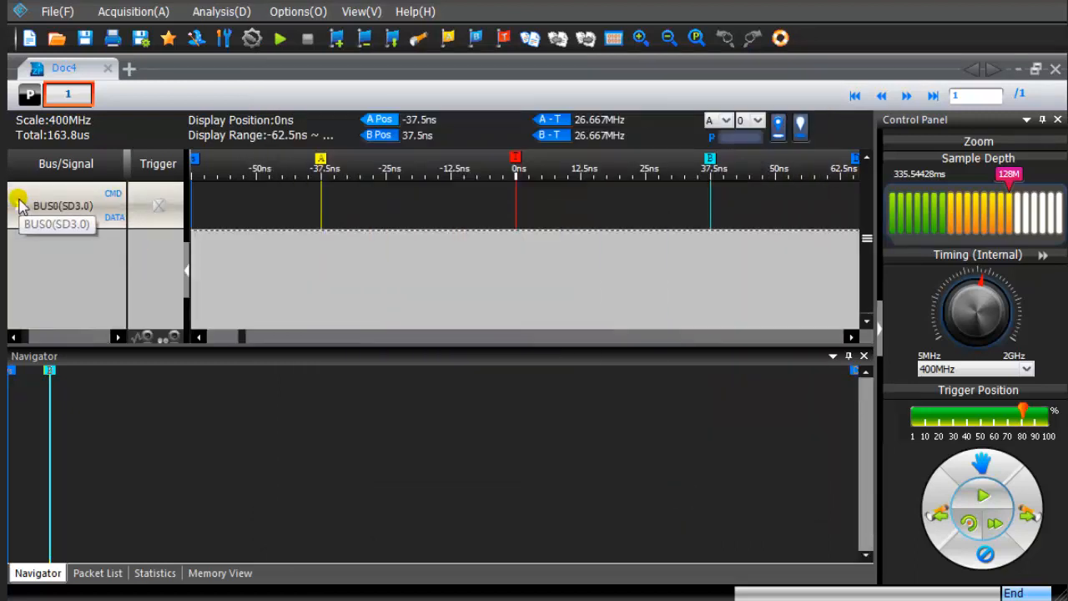
# Expand BUS0(SD3.0) and start an acquisition
pyautogui.click(19, 206)
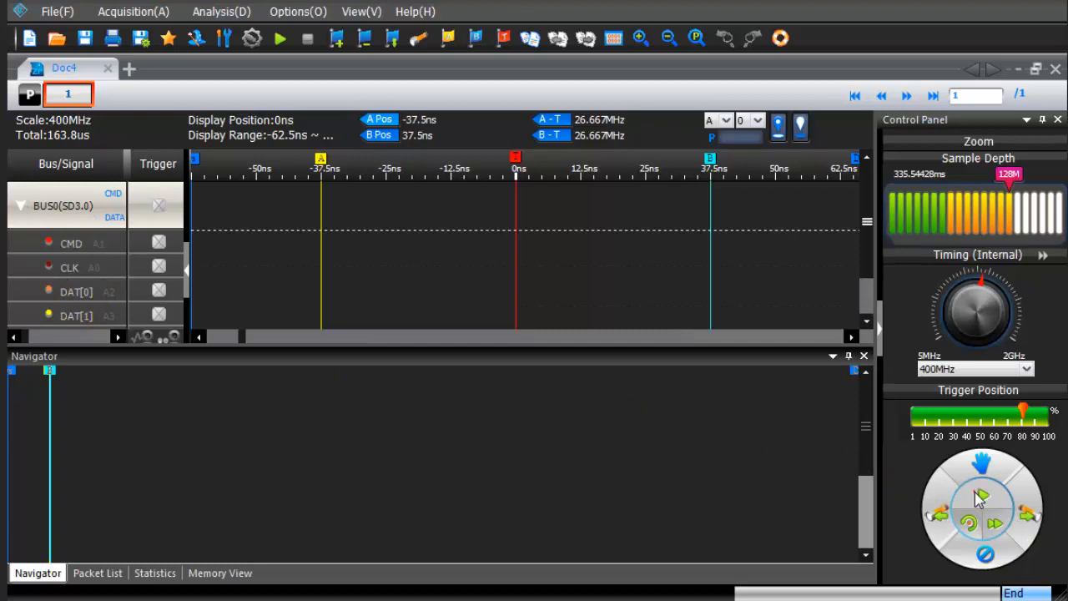
pyautogui.click(280, 38)
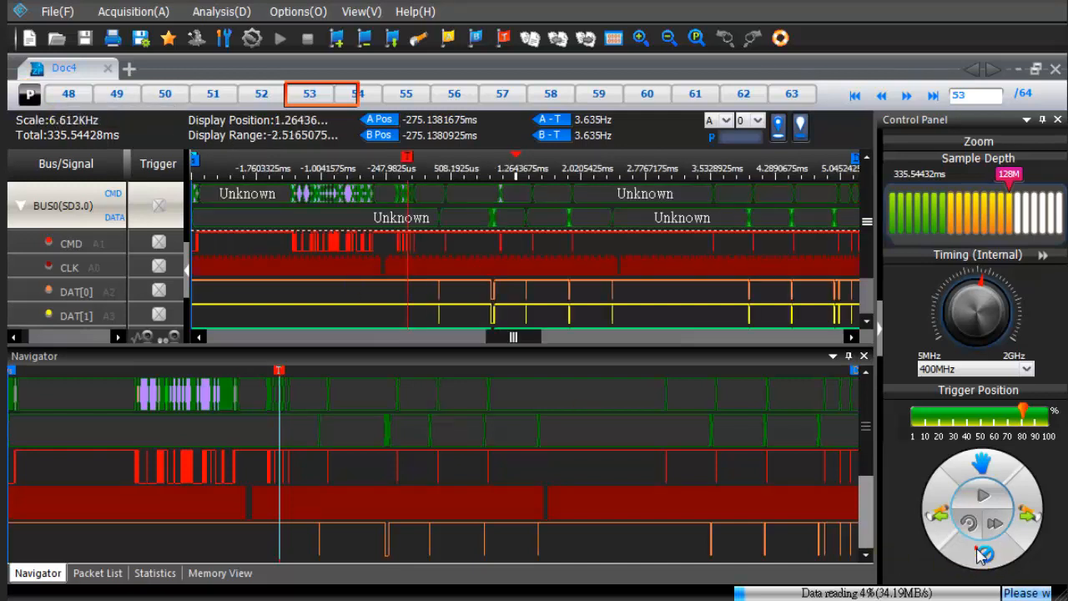
# Stop the acquisition and show the decoded Packet List
pyautogui.click(993, 552)
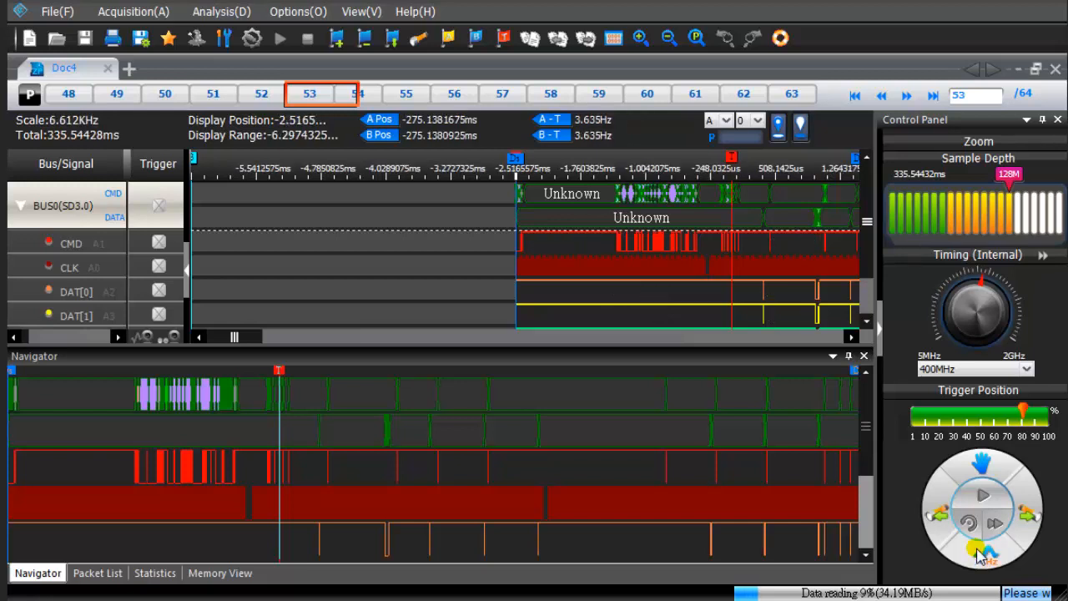
pyautogui.click(97, 572)
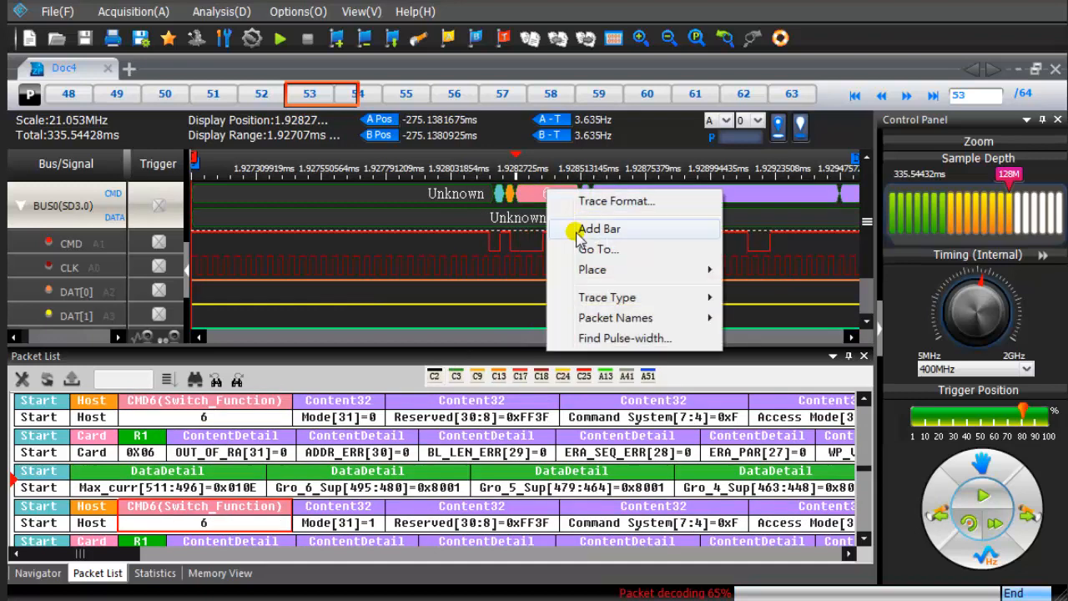
# Add two marker bars at separate points on the waveform
pyautogui.click(598, 229)
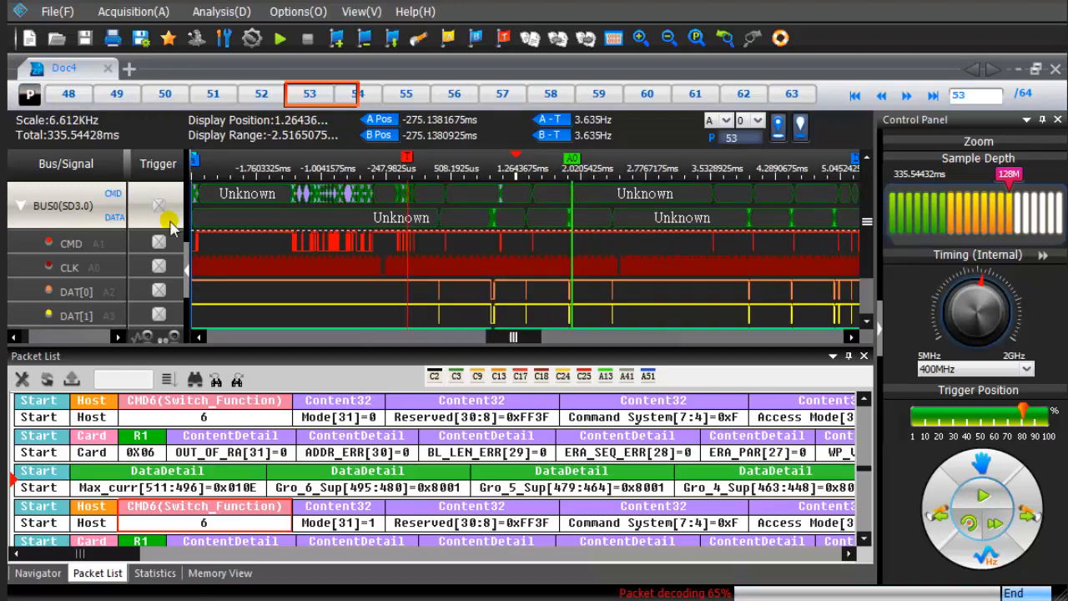
pyautogui.rightClick(376, 271)
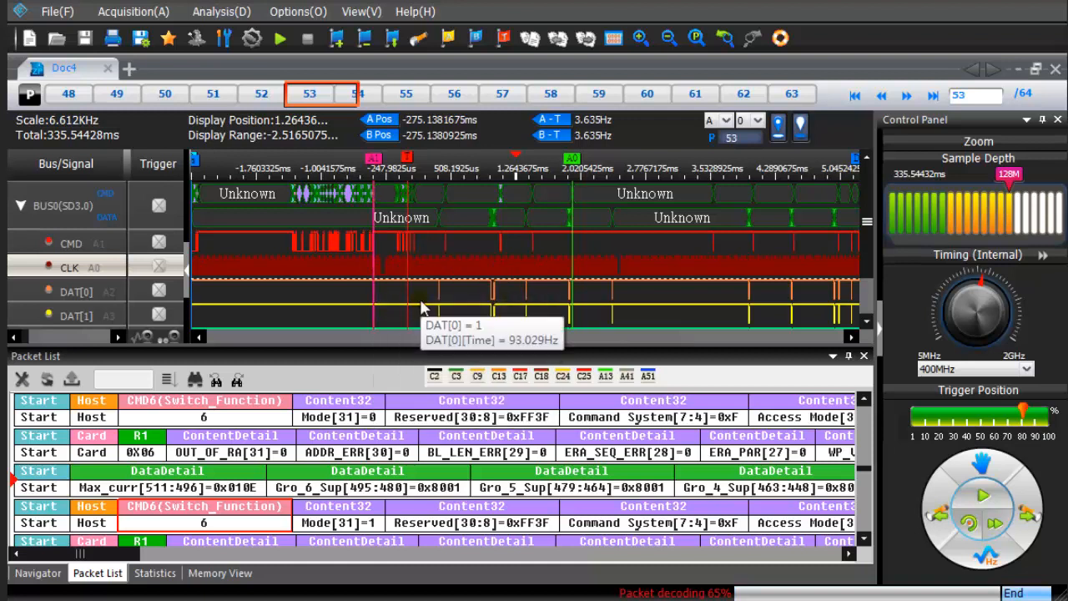
pyautogui.rightClick(630, 266)
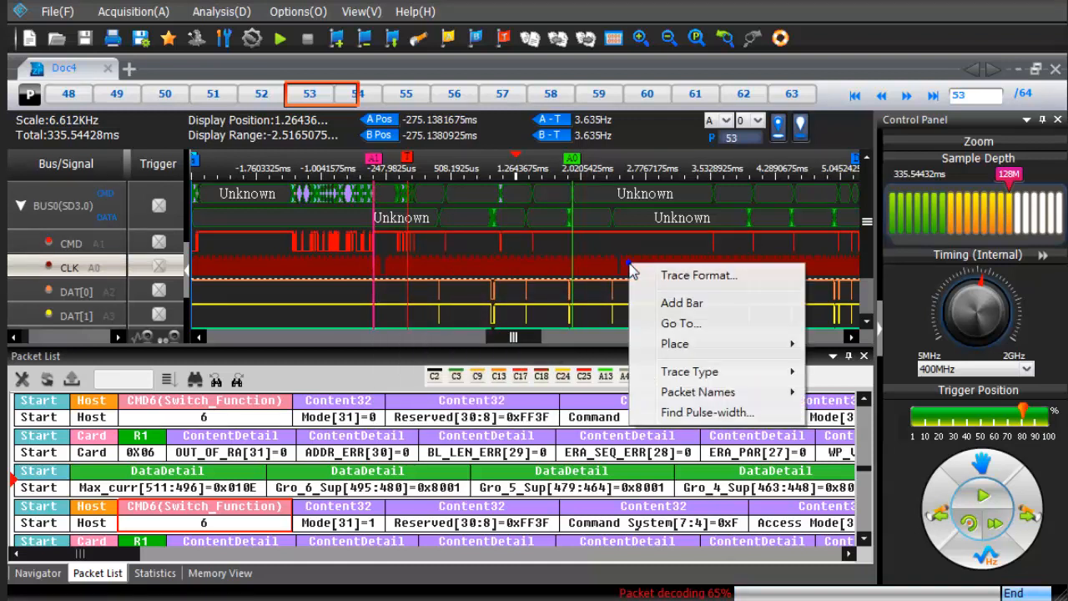
pyautogui.click(517, 286)
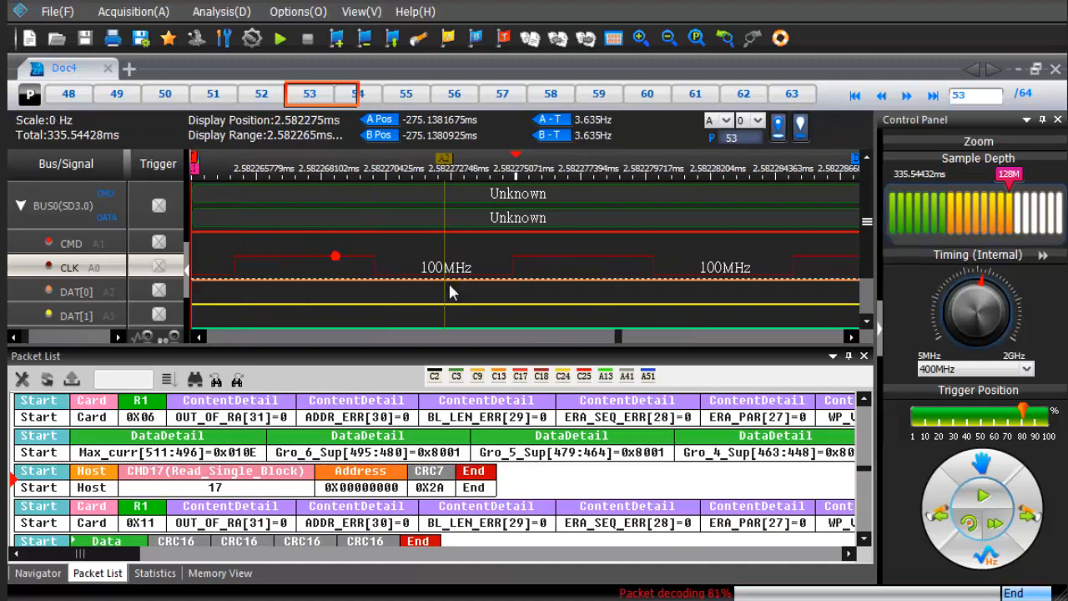
pyautogui.moveTo(422, 290)
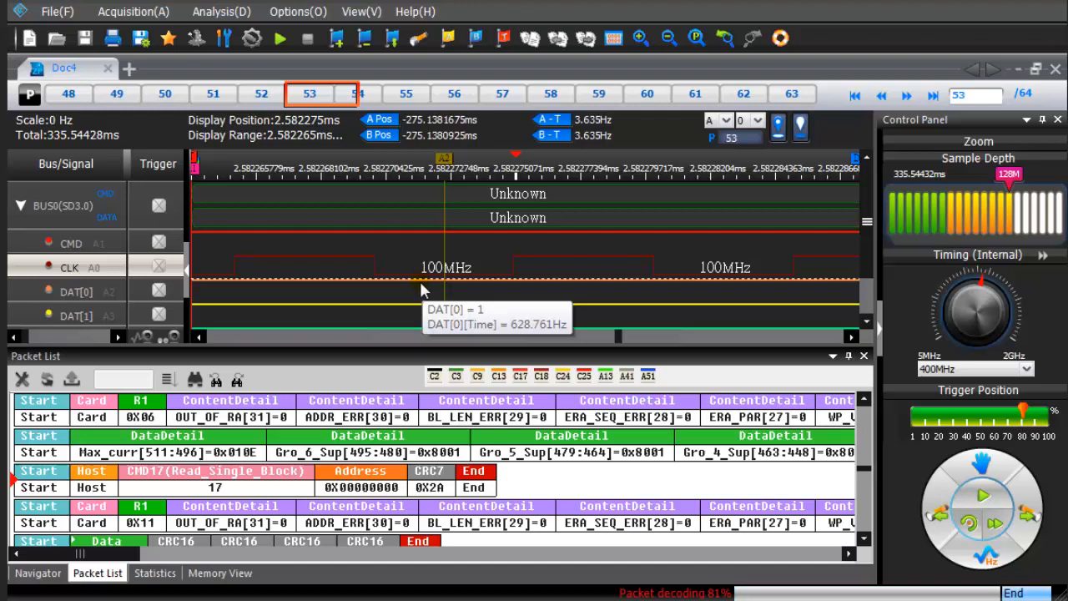
# Jump to the CMD6 Switch_Function packet and scroll the list horizontally
pyautogui.click(29, 93)
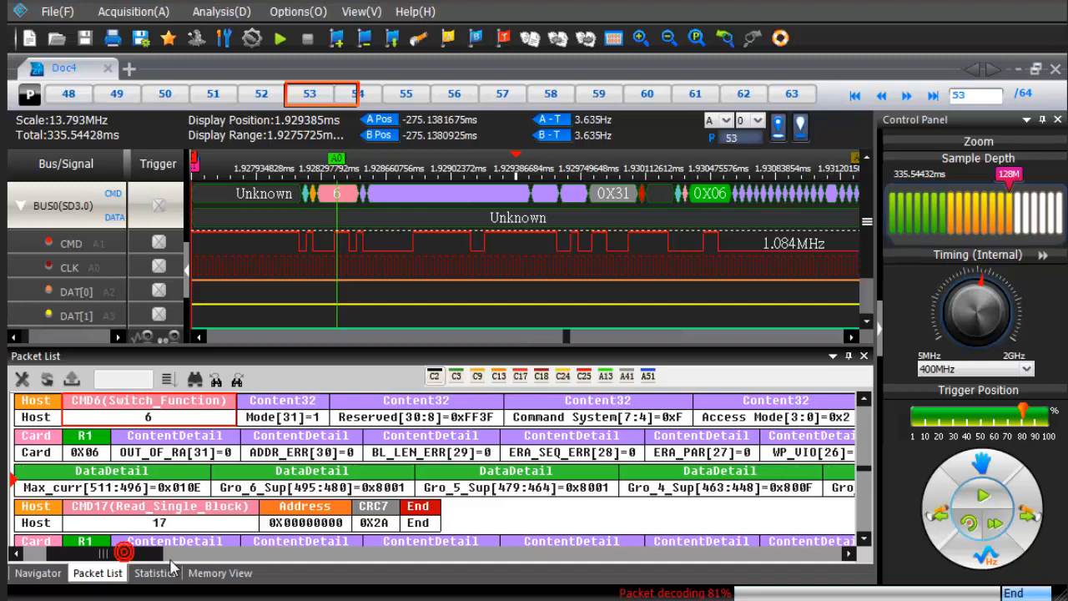
pyautogui.hscroll(3)
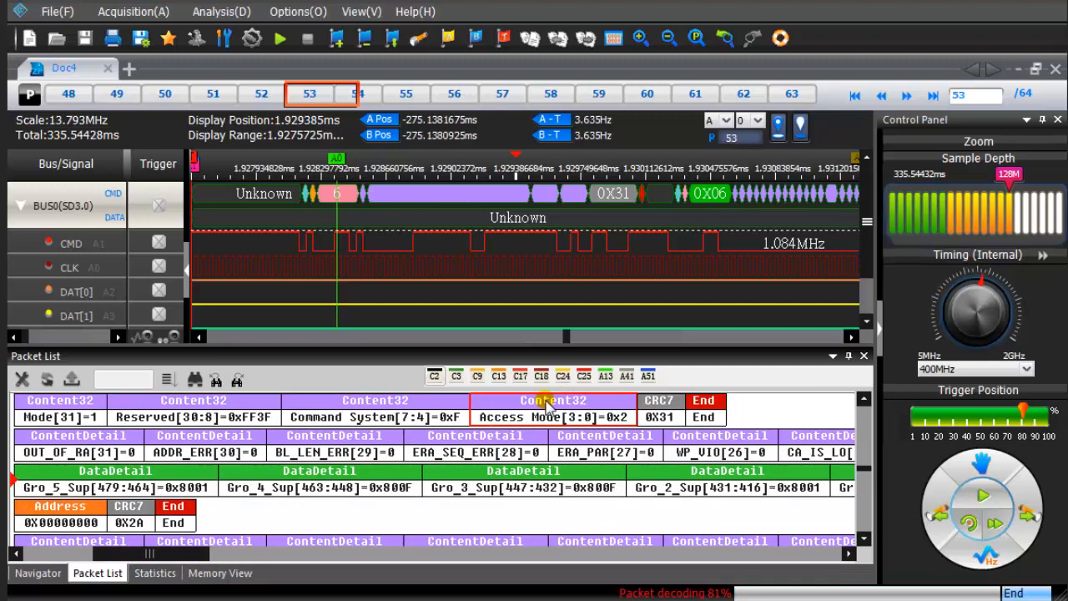
pyautogui.moveTo(576, 196)
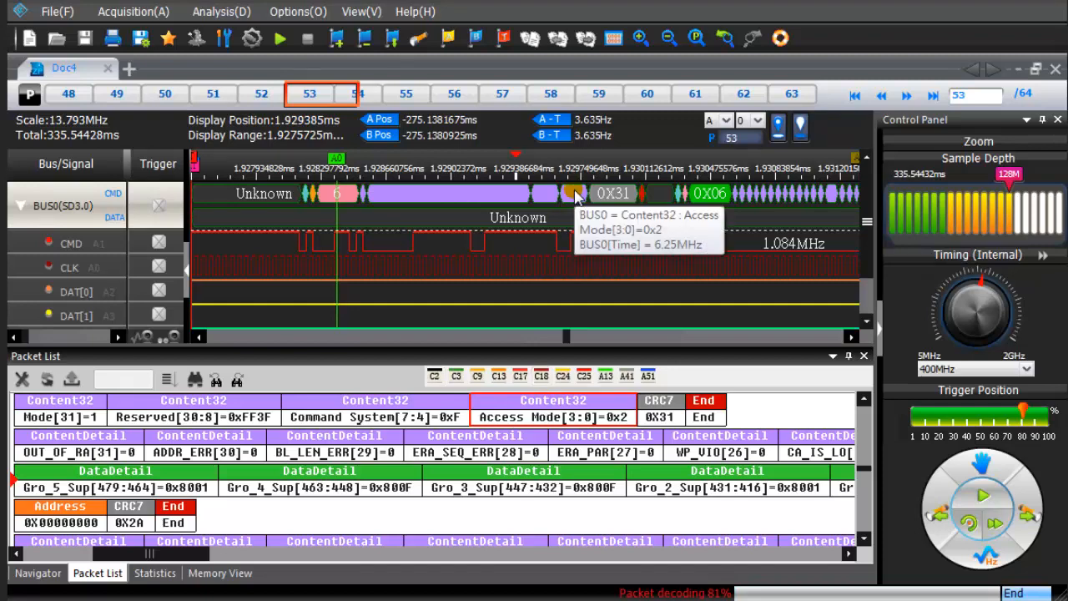
pyautogui.click(221, 11)
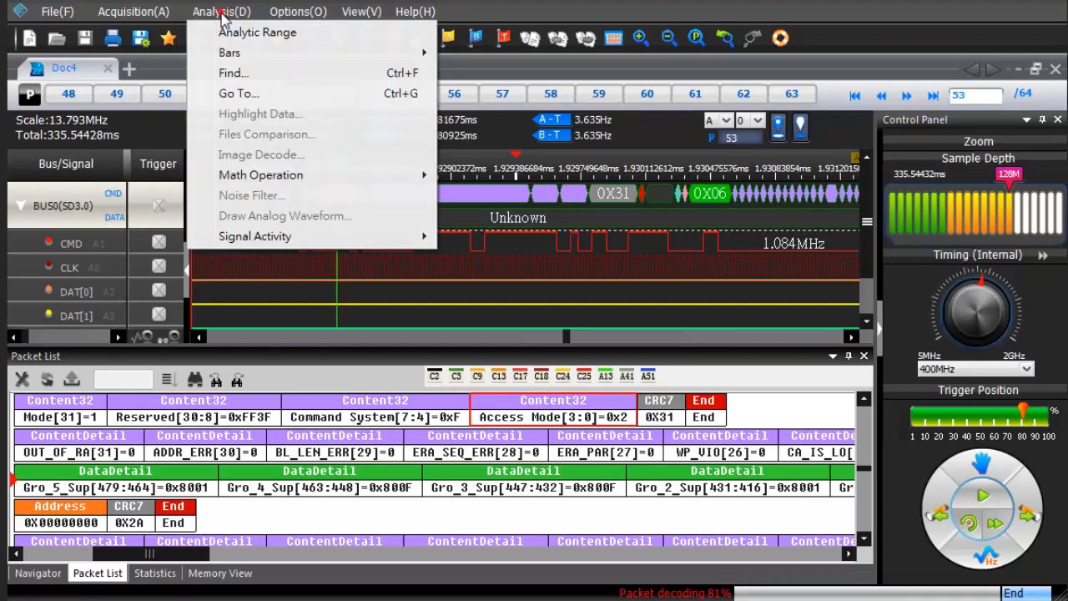
# Search BUS0/CMD for CMD6(Switch_Function) over the range A1 -> A2
pyautogui.click(235, 73)
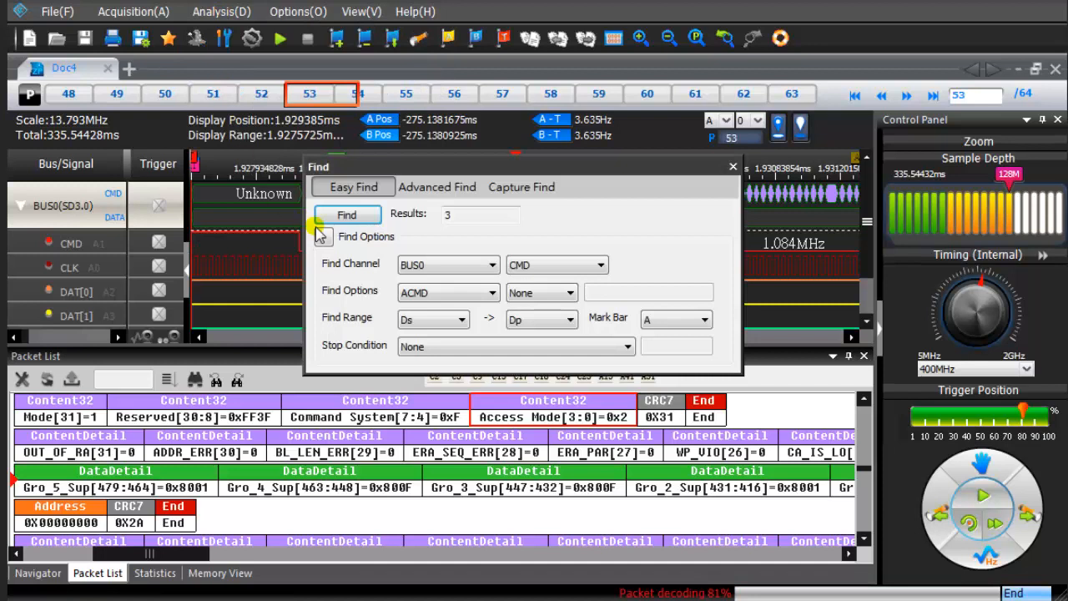
pyautogui.click(492, 264)
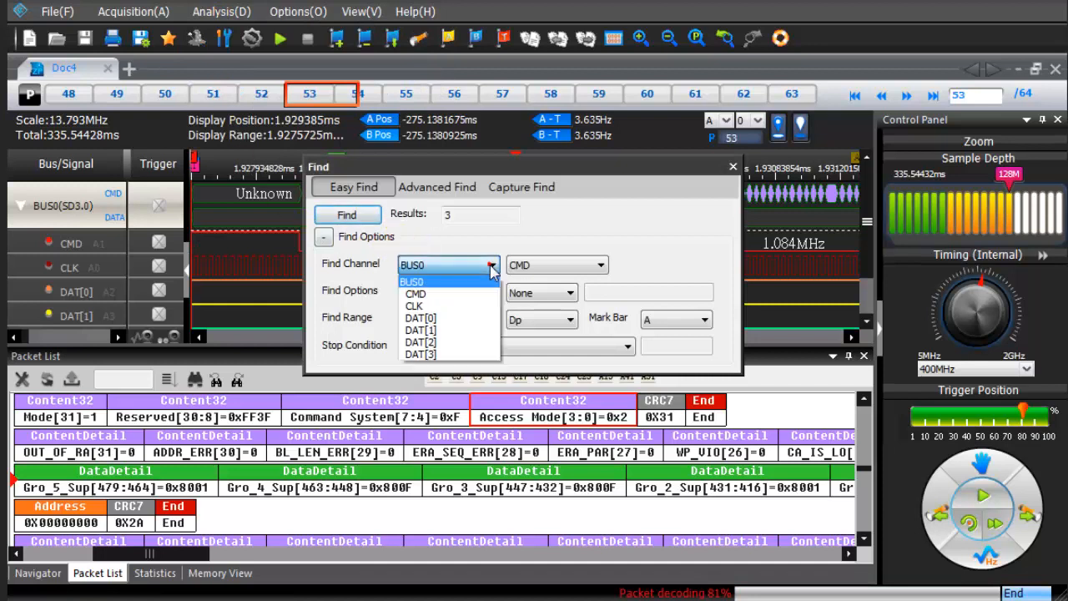
pyautogui.click(410, 281)
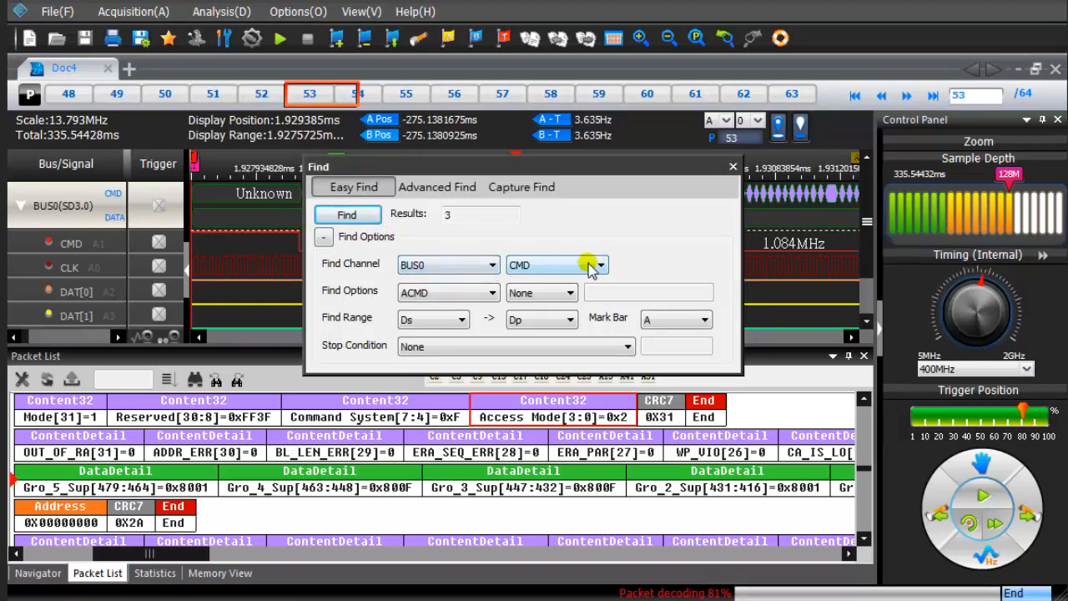
pyautogui.moveTo(499, 293)
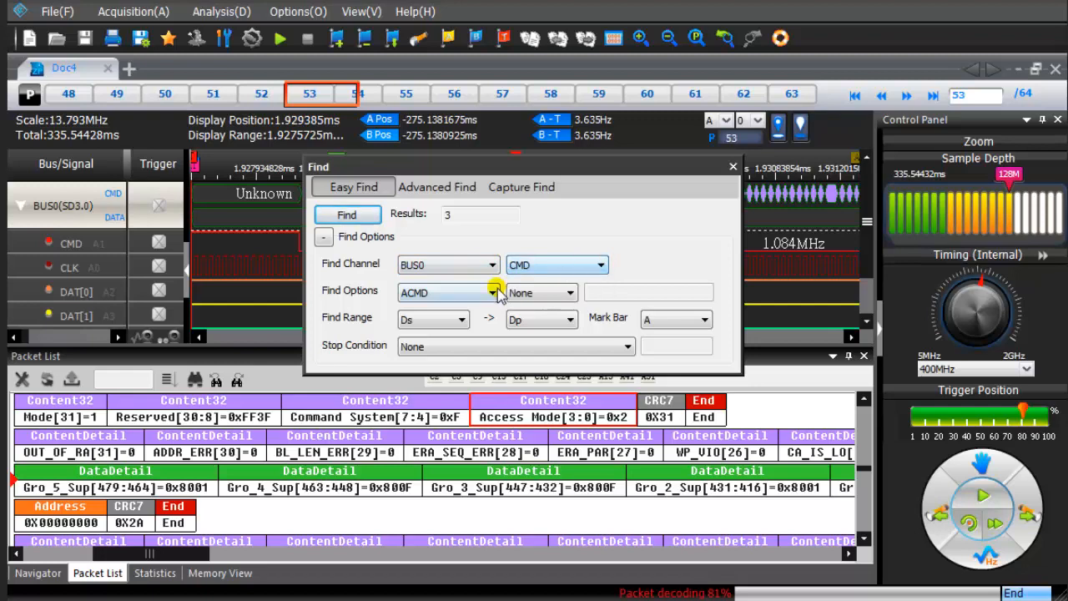
pyautogui.click(490, 292)
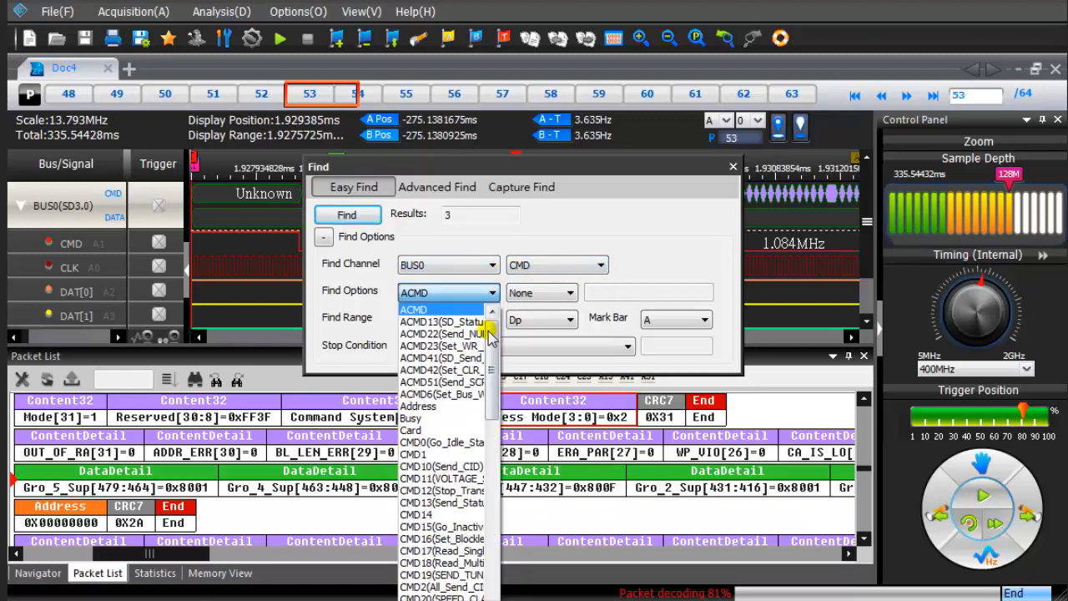
pyautogui.scroll(-3)
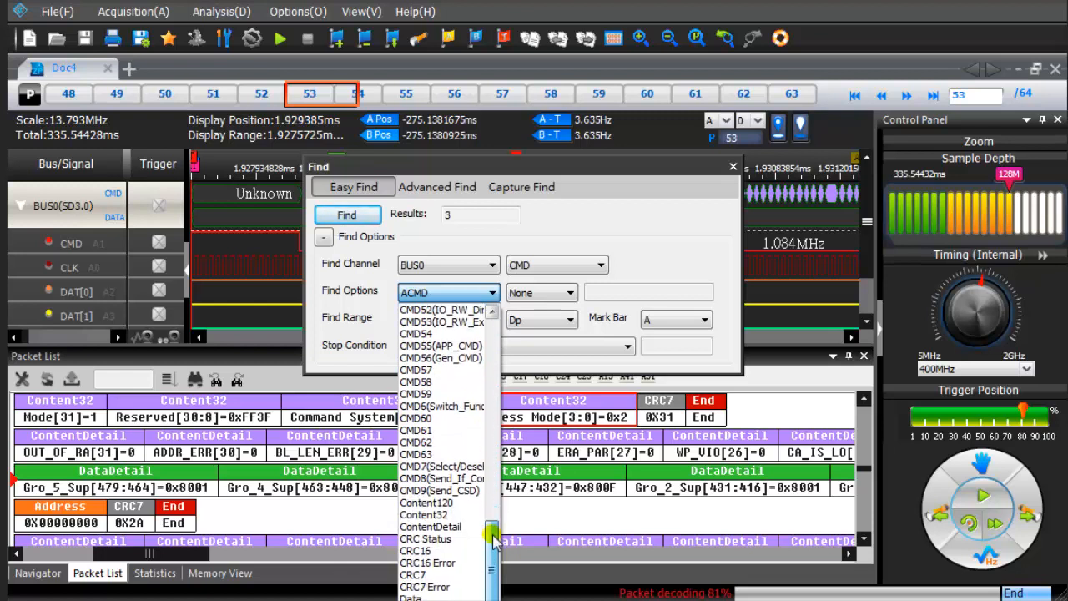
pyautogui.click(442, 406)
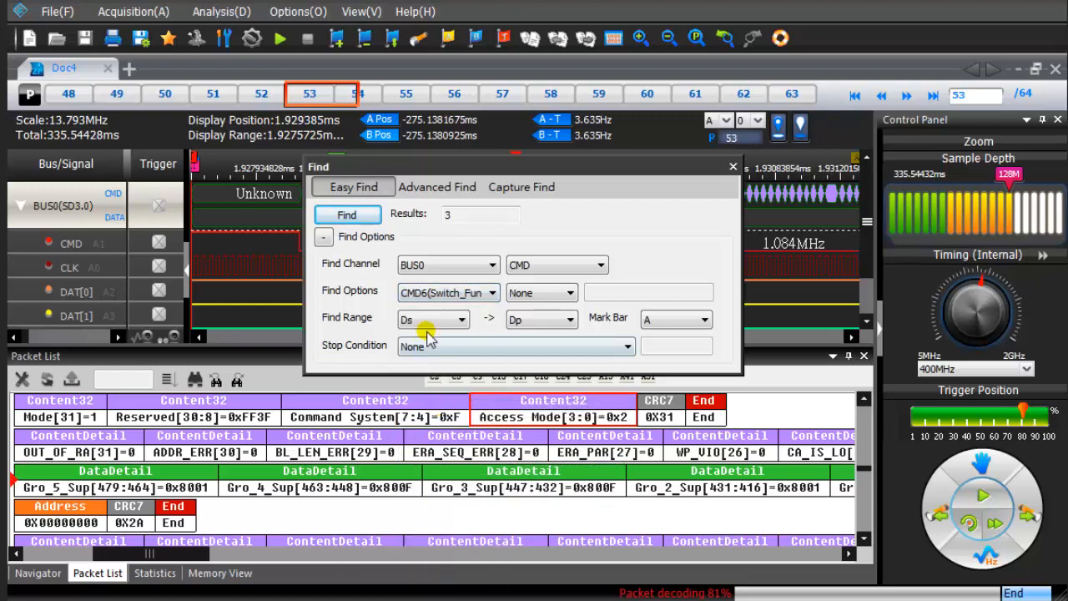
pyautogui.click(461, 319)
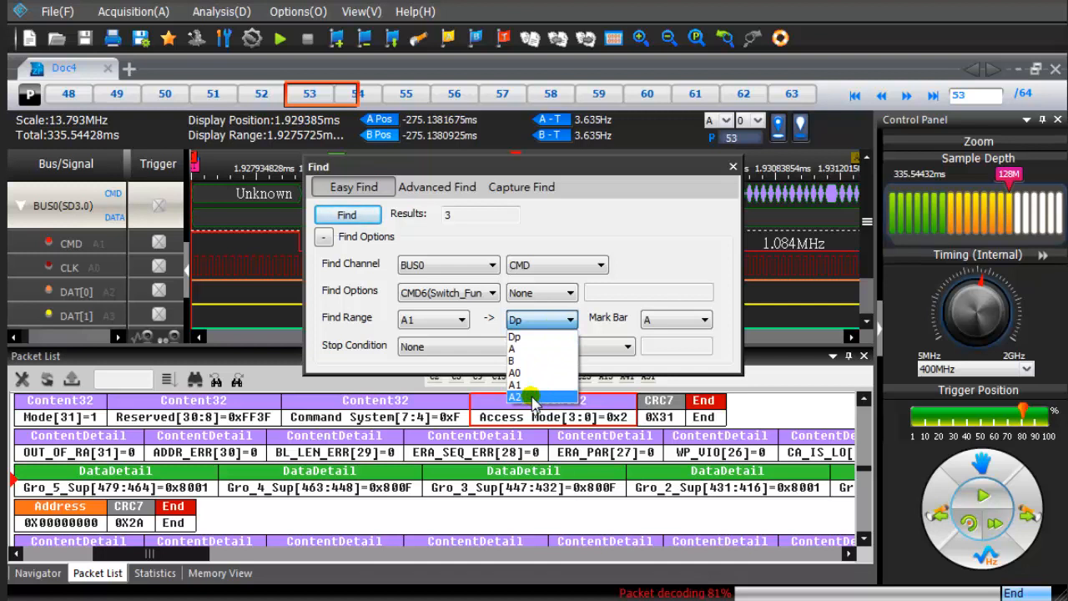
pyautogui.click(516, 396)
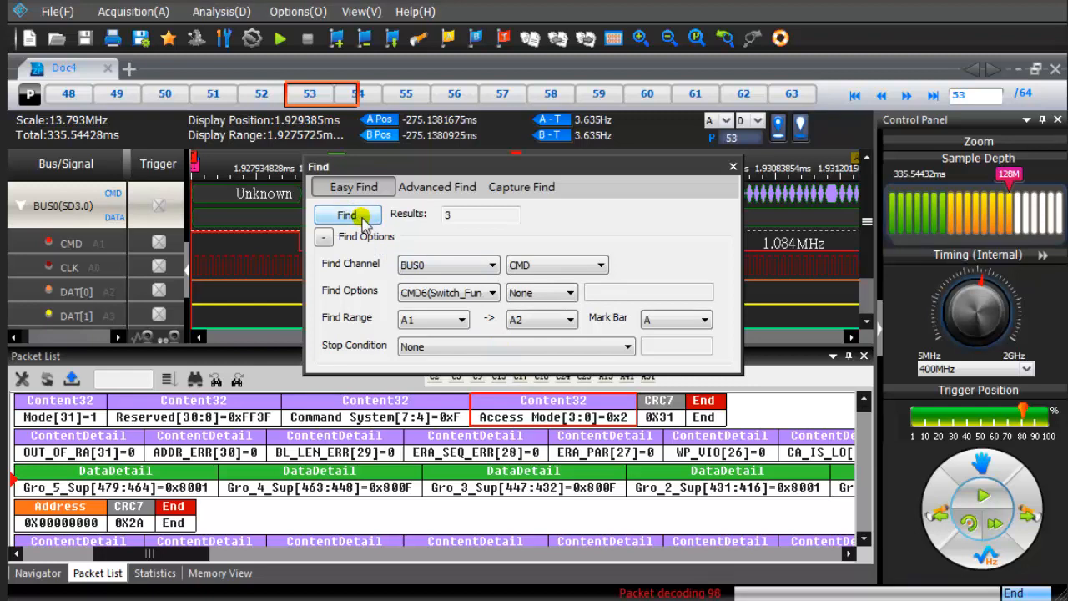
pyautogui.click(347, 214)
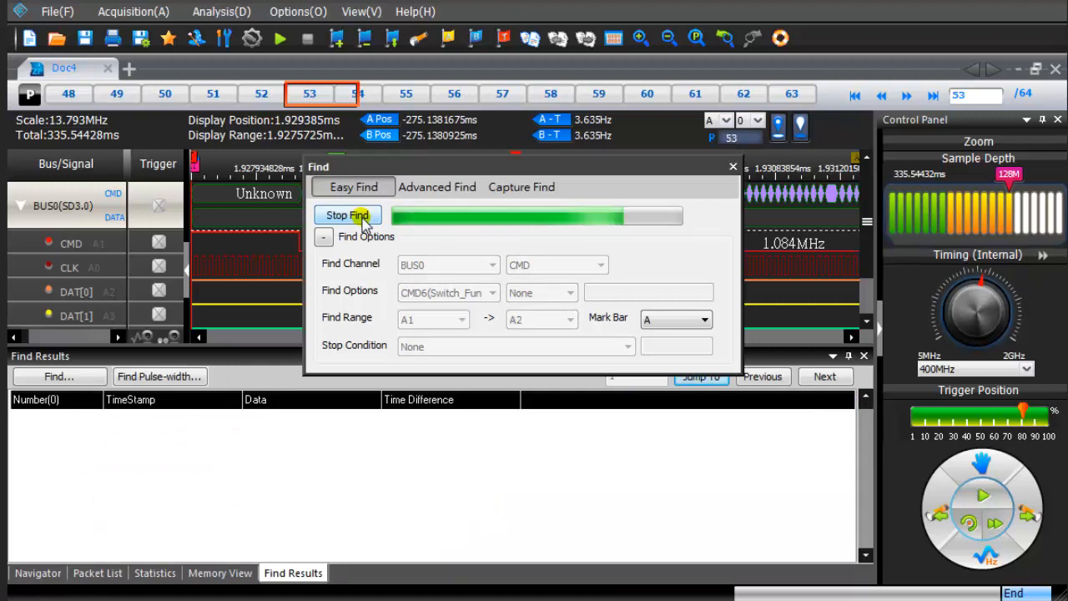
# Jump to the third CMD6 match, close Find, and return to the Packet List
pyautogui.click(348, 214)
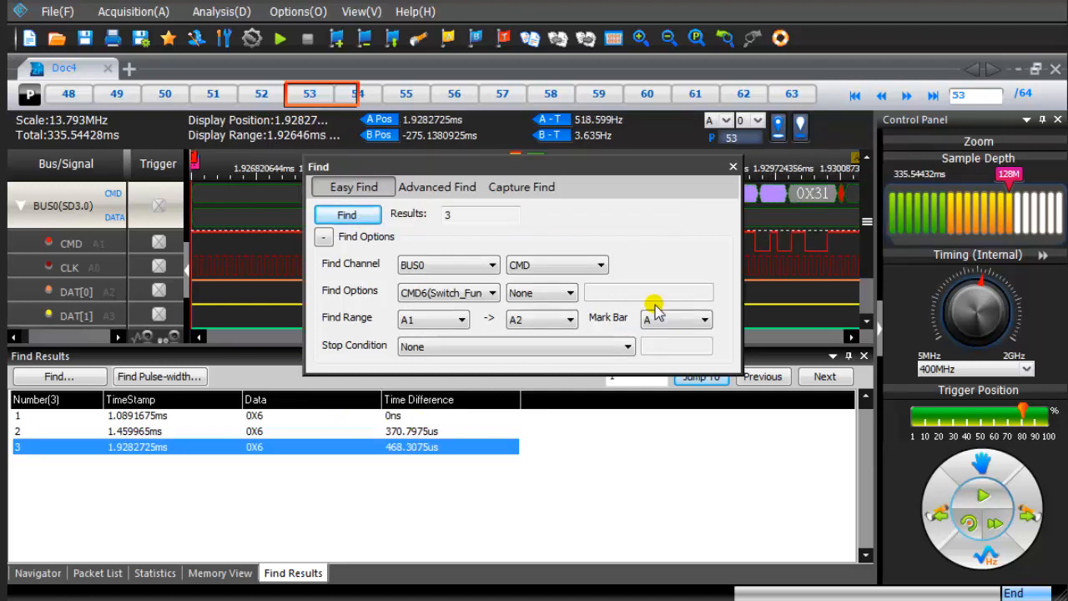
pyautogui.click(733, 166)
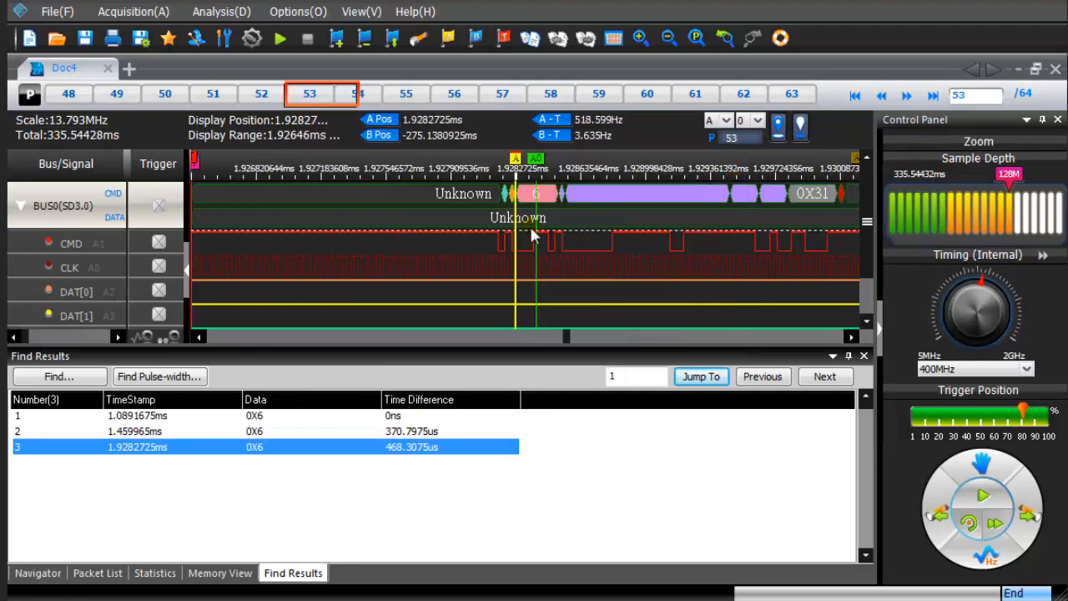
pyautogui.moveTo(526, 237)
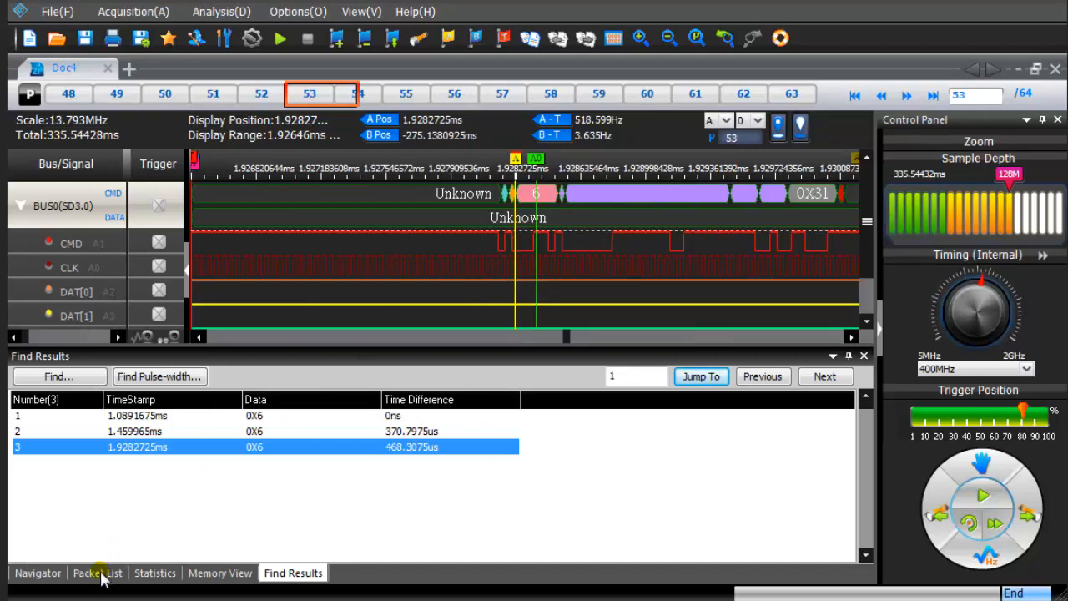
pyautogui.click(97, 572)
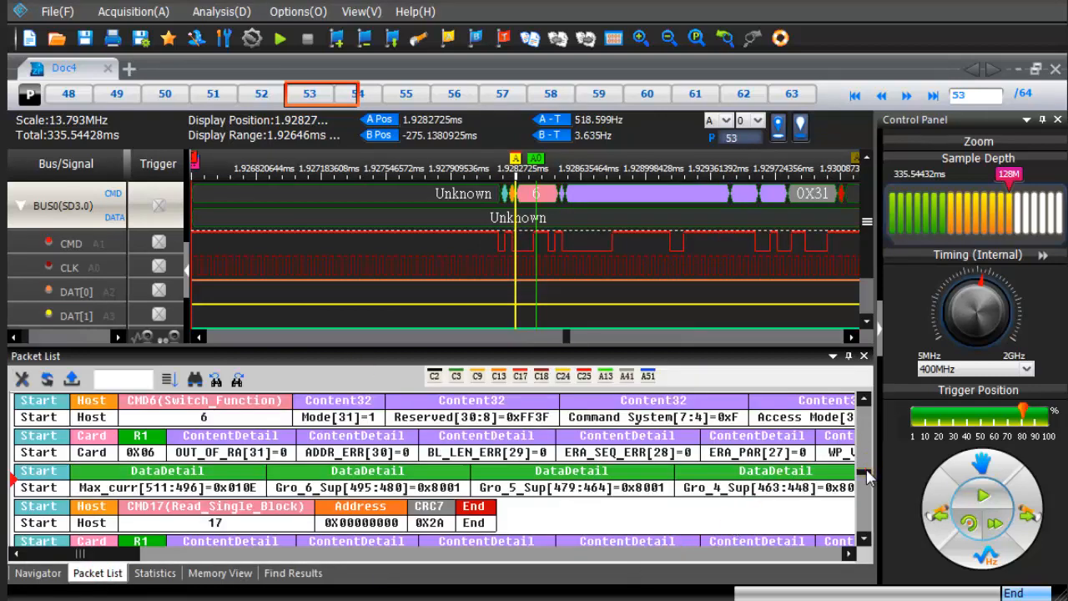
pyautogui.scroll(3)
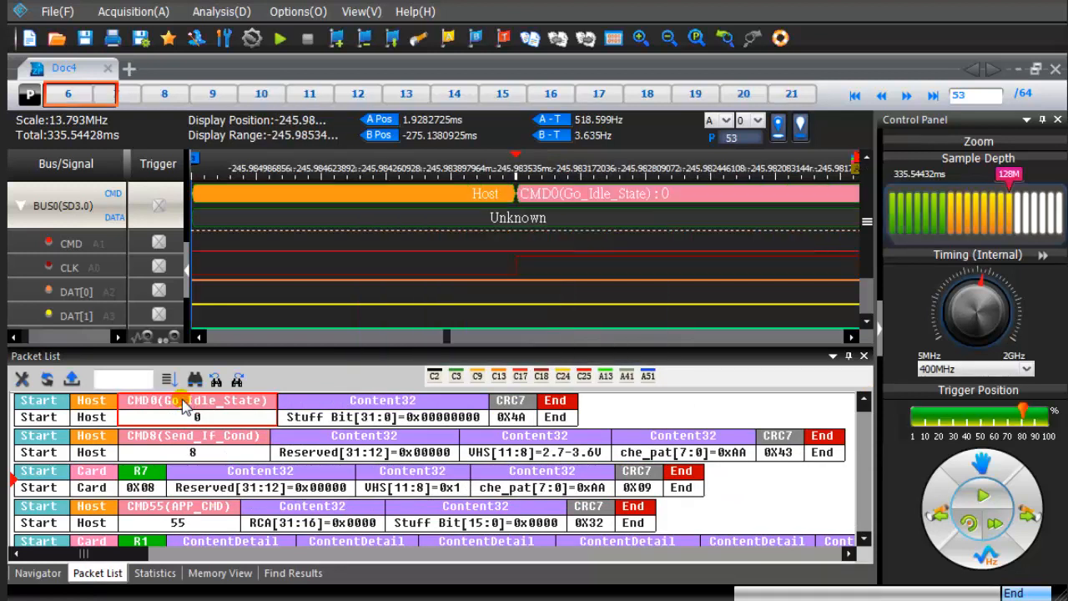
pyautogui.moveTo(184, 451)
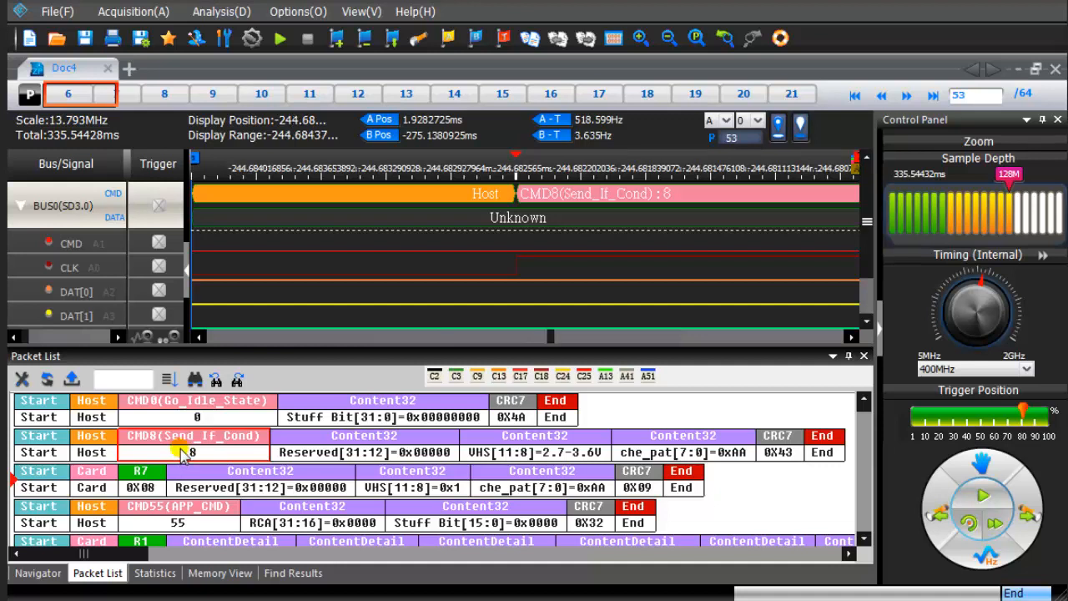
# Select the CMD8 packet and save the packet list as CSV file 'Packet'
pyautogui.click(27, 94)
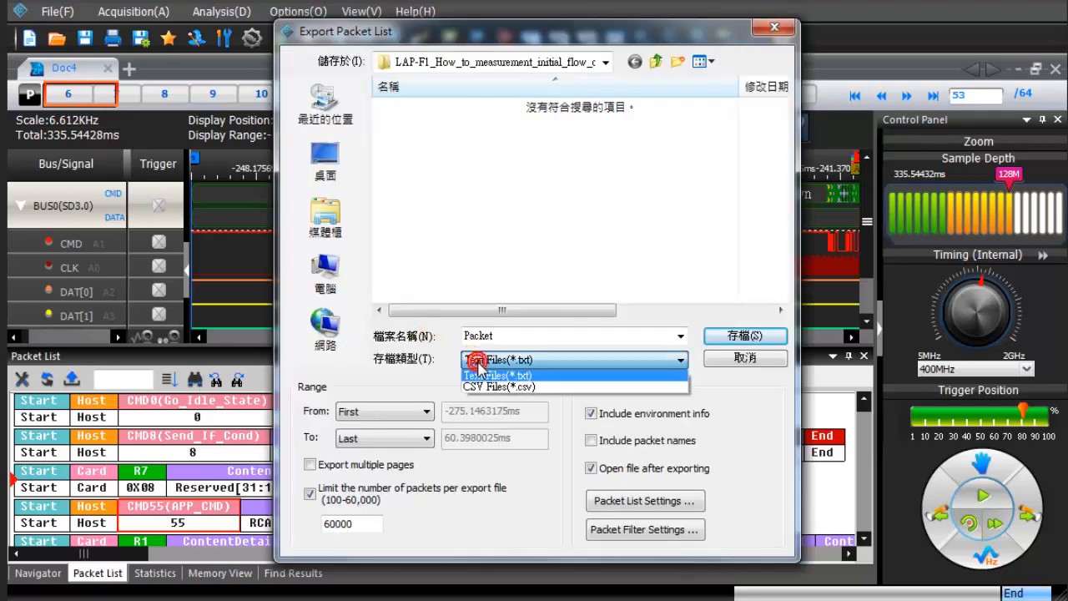
pyautogui.click(499, 386)
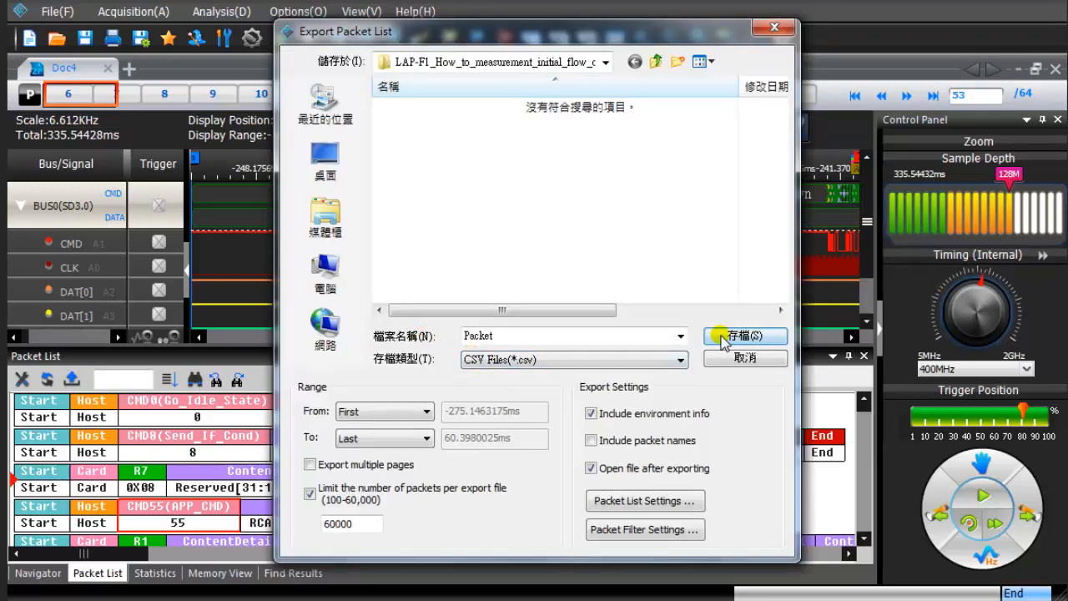
pyautogui.click(742, 335)
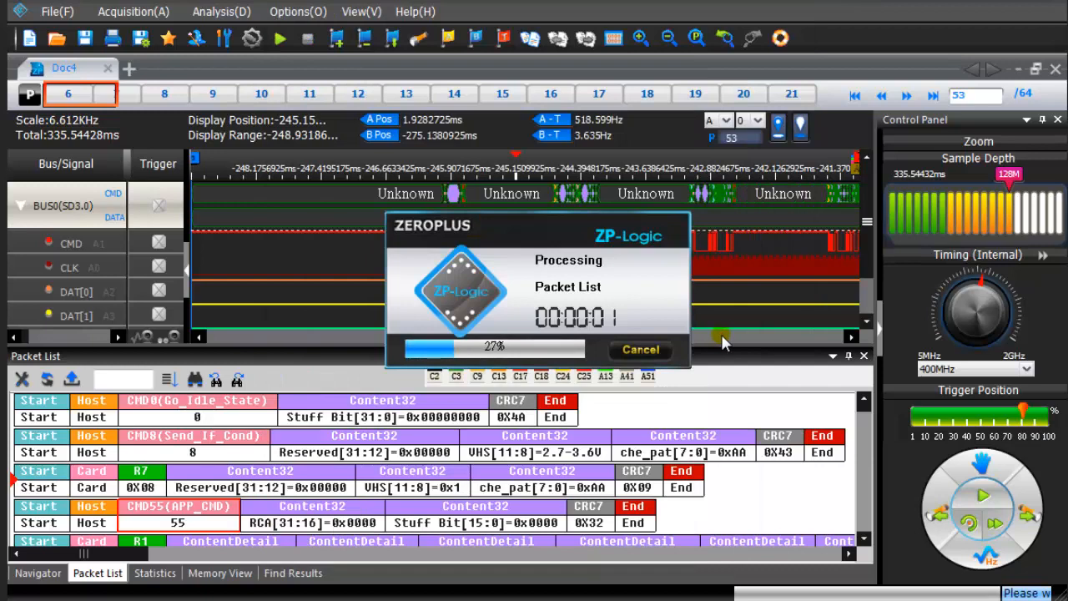